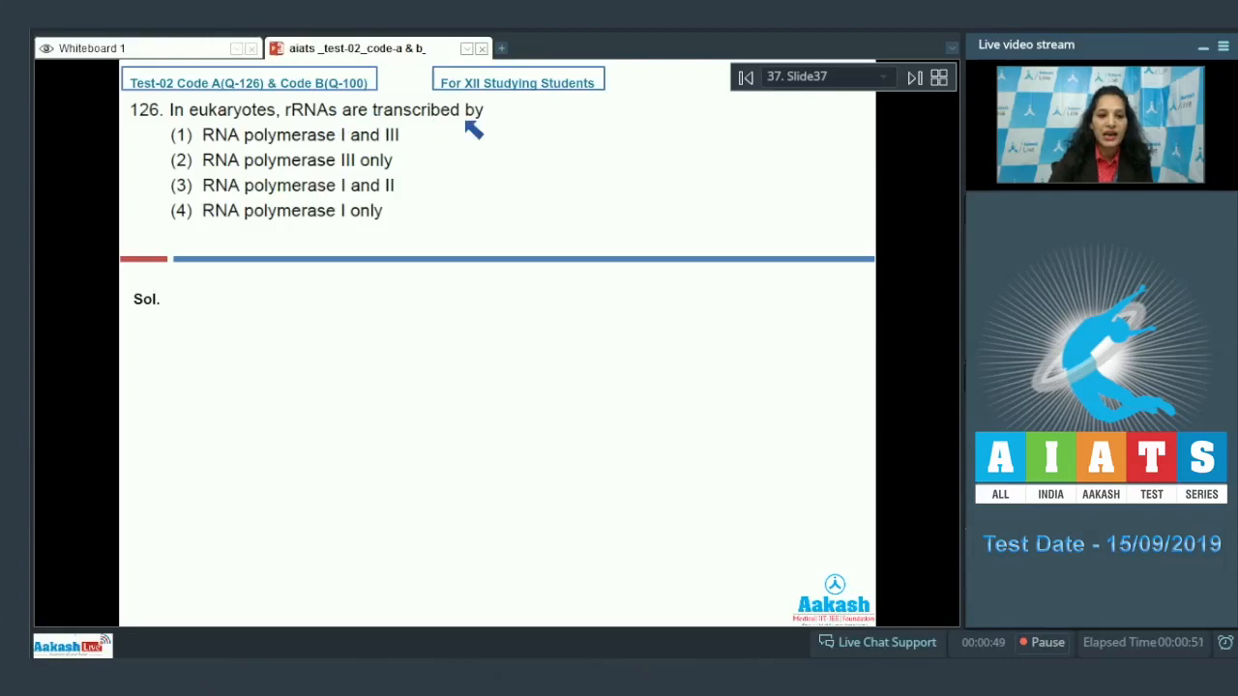
pyautogui.moveTo(588, 211)
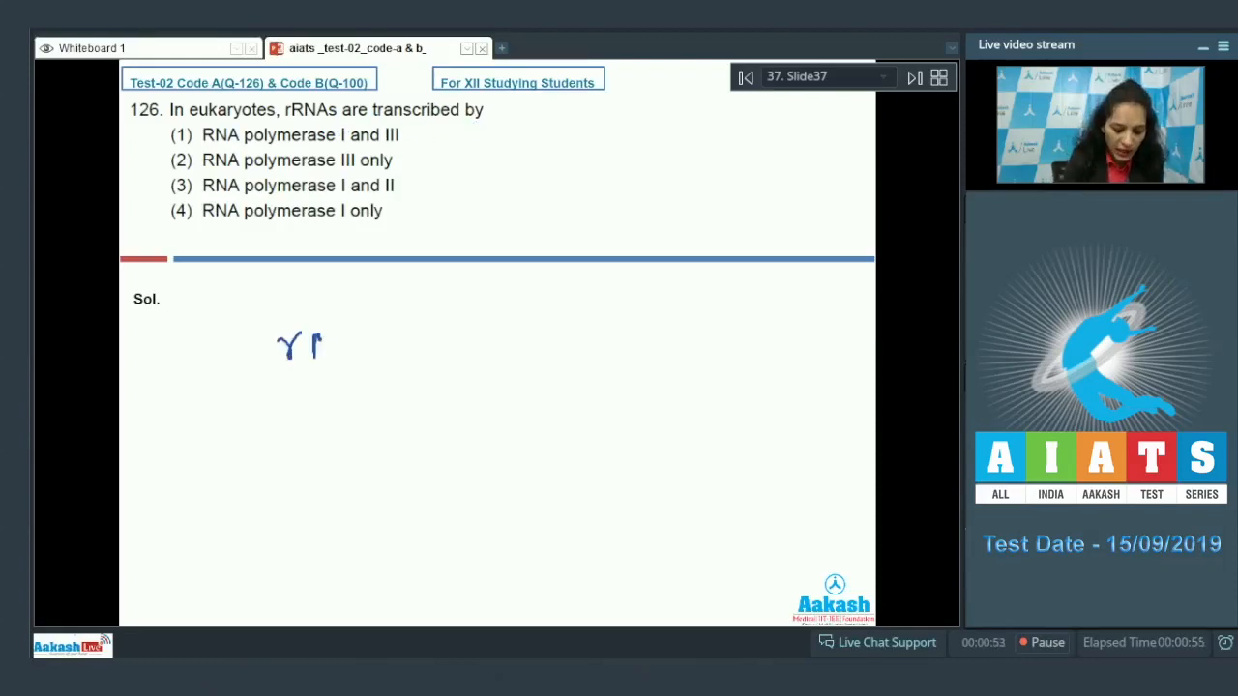
# Step: Annotate rRNA types — 18S, 28S, 5.8S under RNA pol I and 5S under pol III — and mark answer (1)
pyautogui.moveTo(309, 348); pyautogui.dragTo(454, 329)
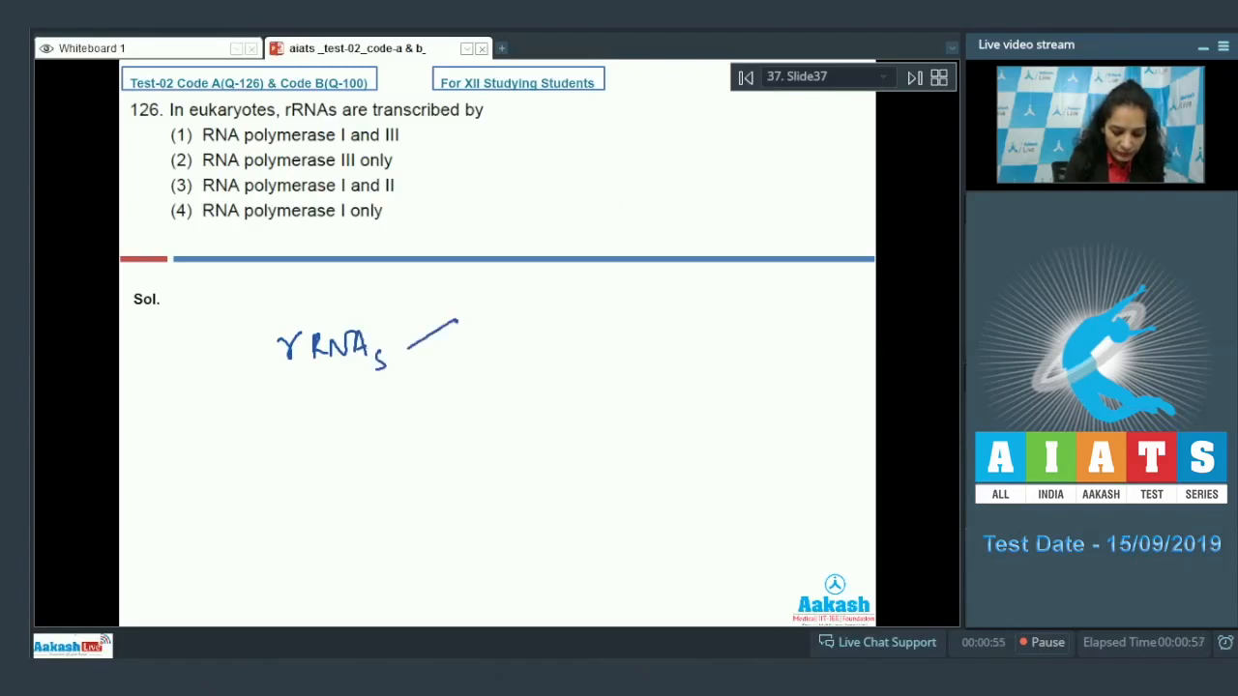
pyautogui.moveTo(426, 348); pyautogui.dragTo(444, 464)
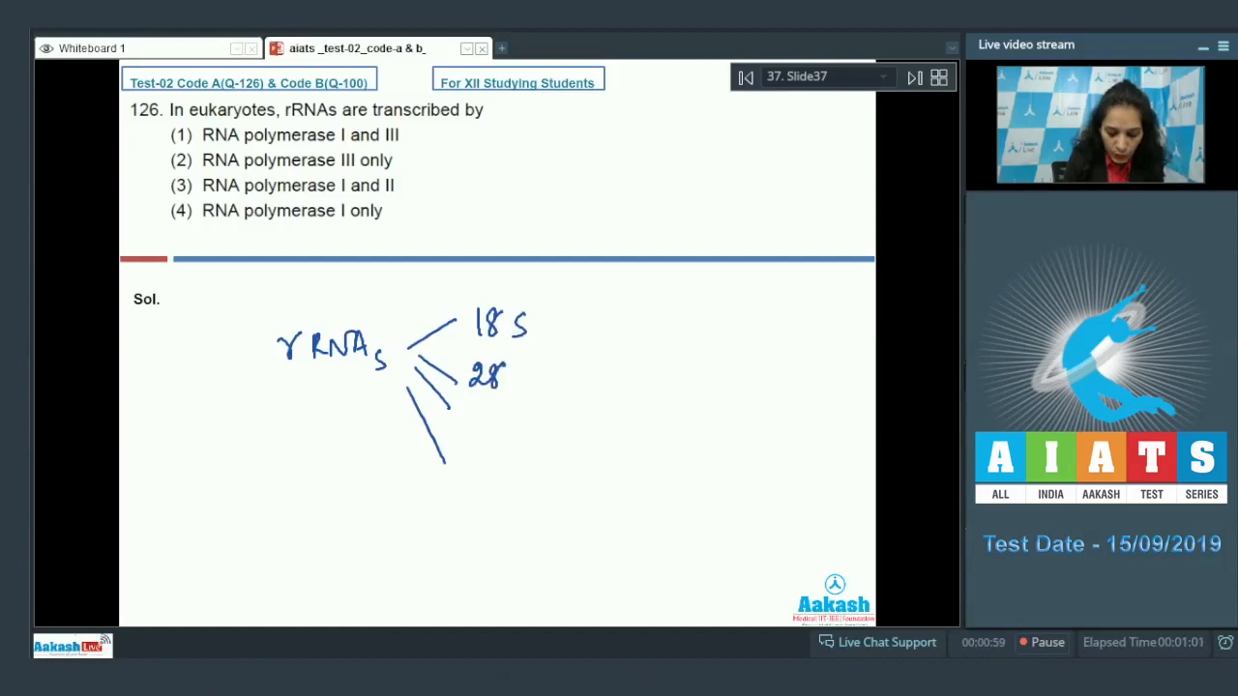
pyautogui.click(493, 397)
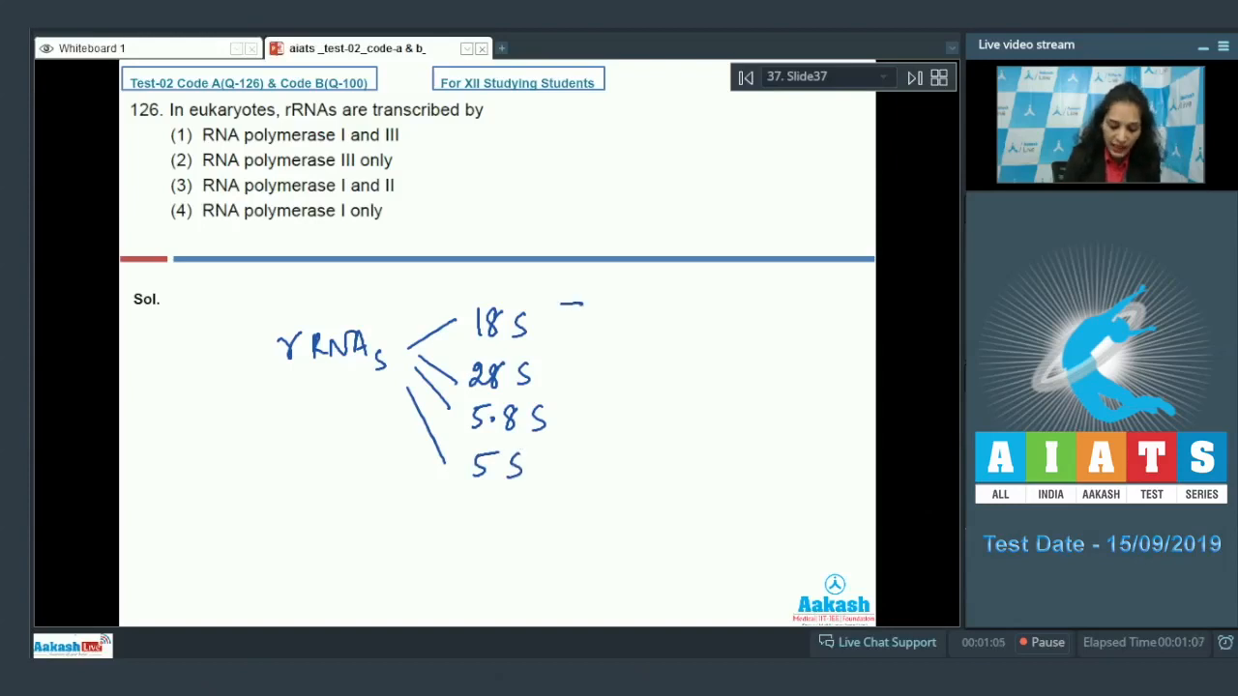
pyautogui.moveTo(580, 305); pyautogui.dragTo(580, 445)
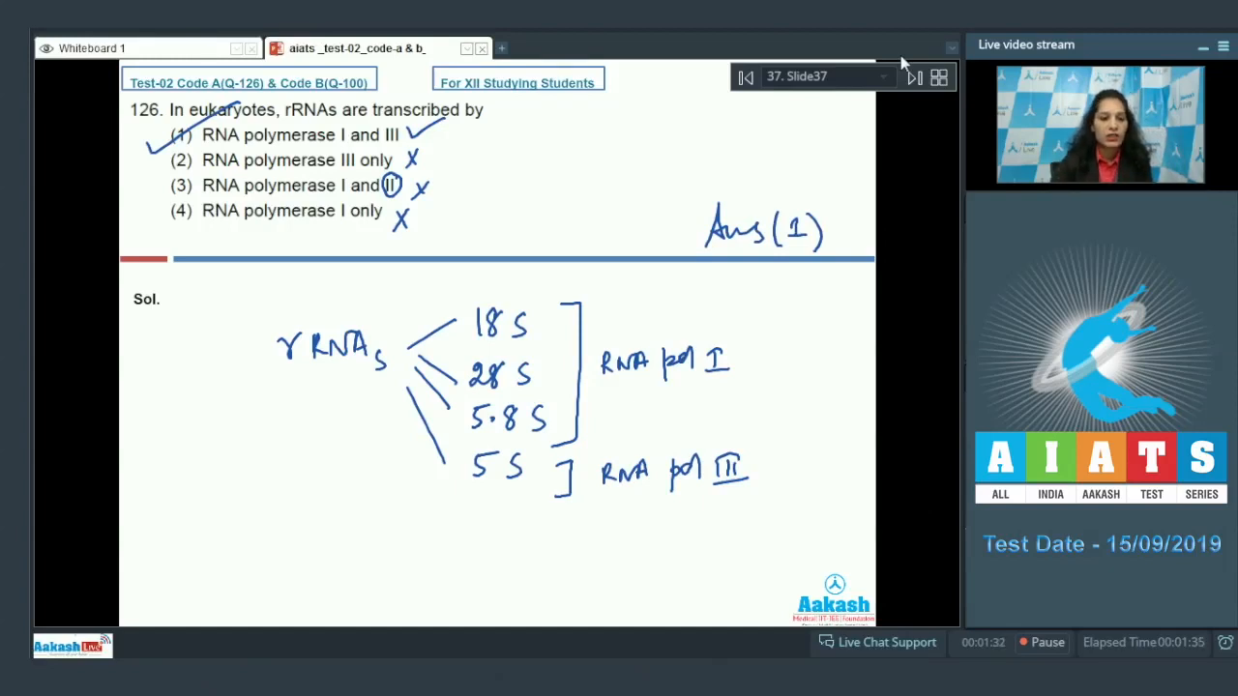
pyautogui.click(913, 77)
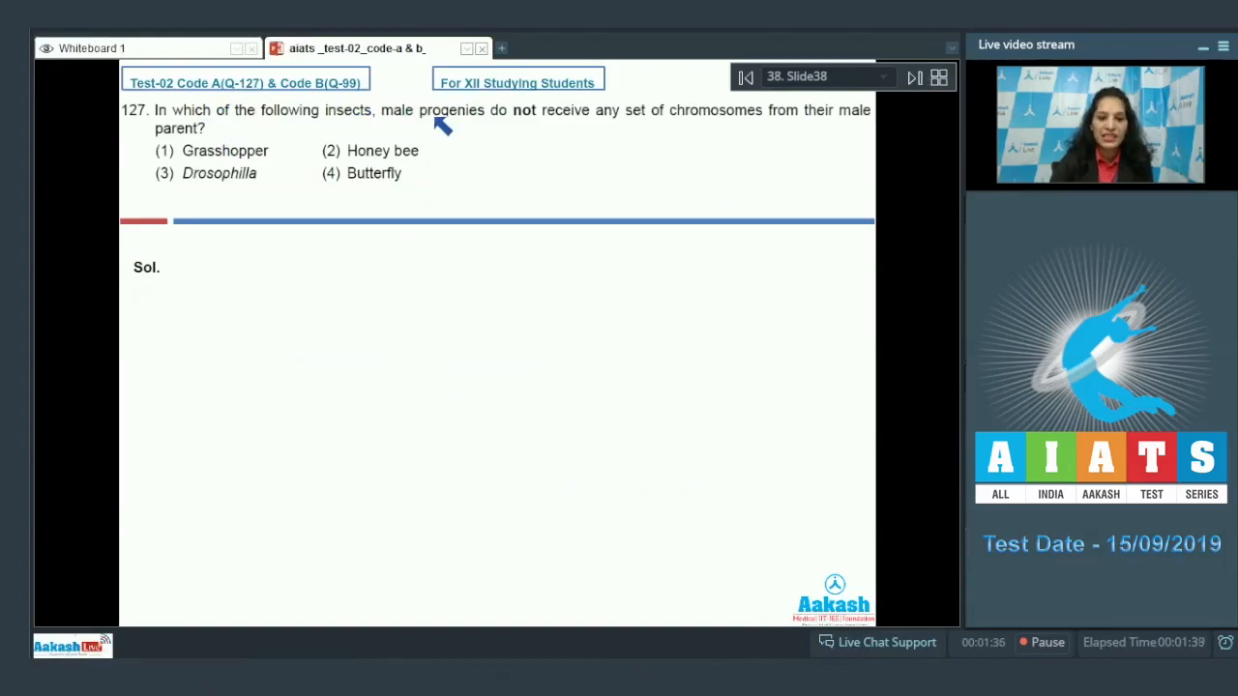
pyautogui.moveTo(764, 120)
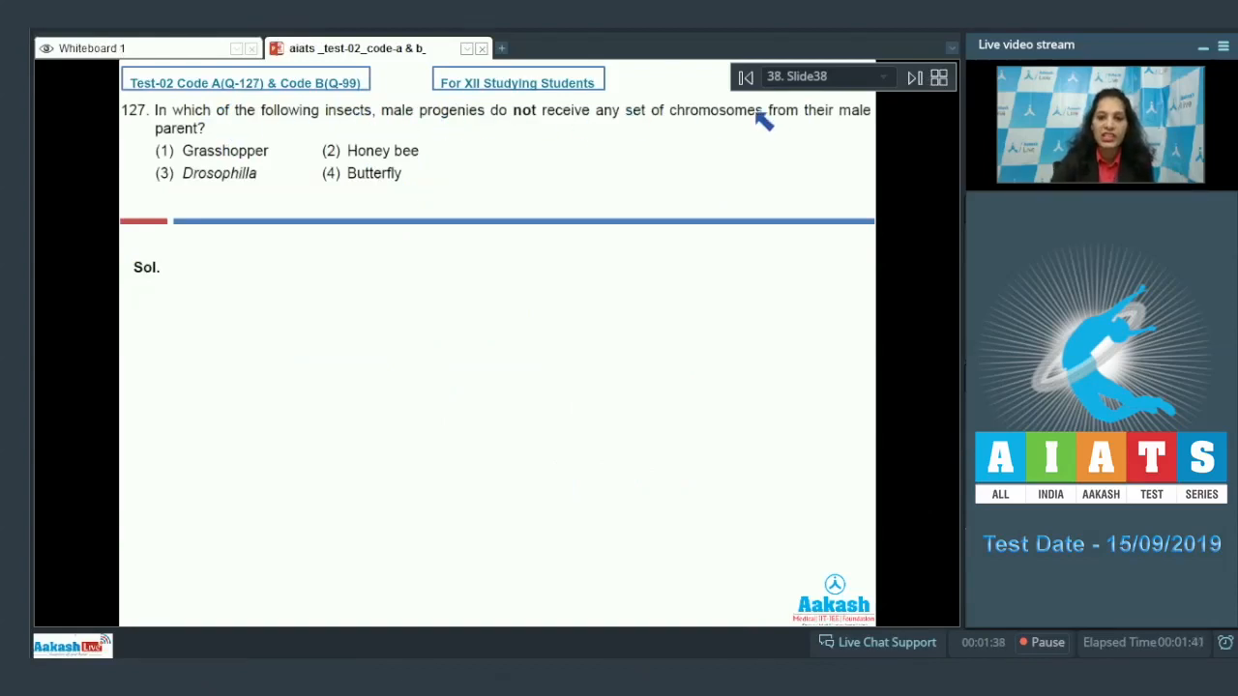
pyautogui.moveTo(135, 135)
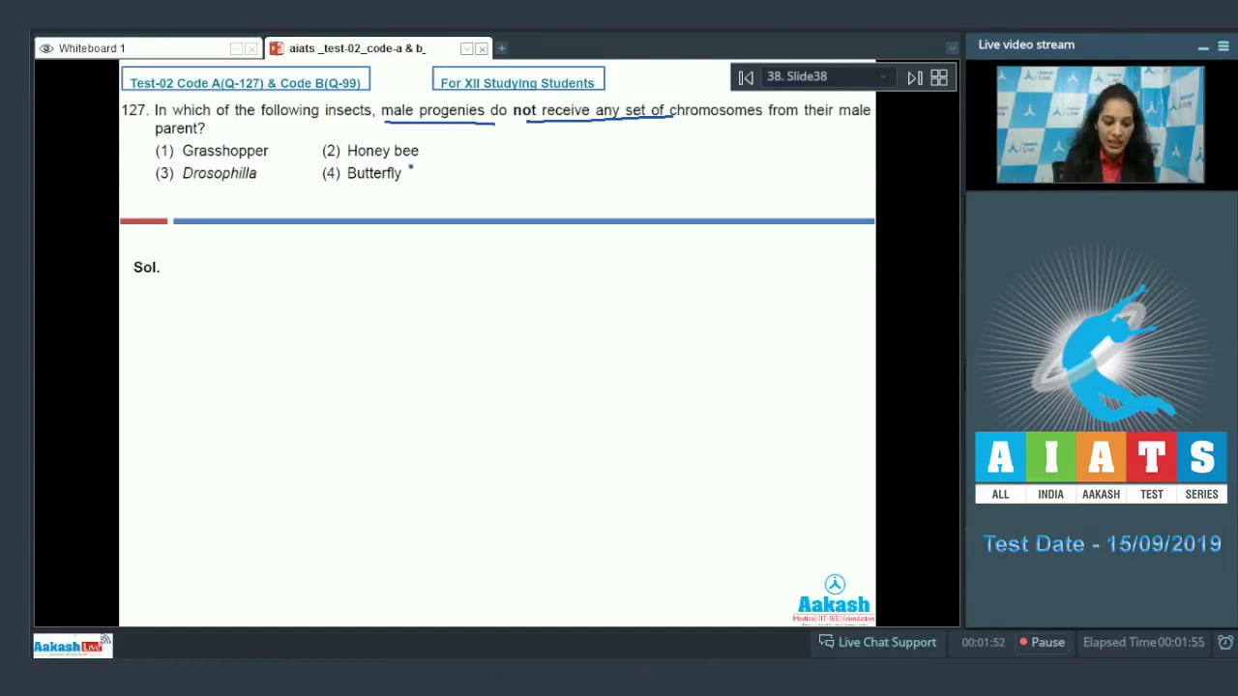
# Step: Circle Honey bee, note Drones (haploid) and XO, XY, ZZ sex chromosomes, and mark answer (2)
pyautogui.moveTo(345, 151); pyautogui.dragTo(425, 154)
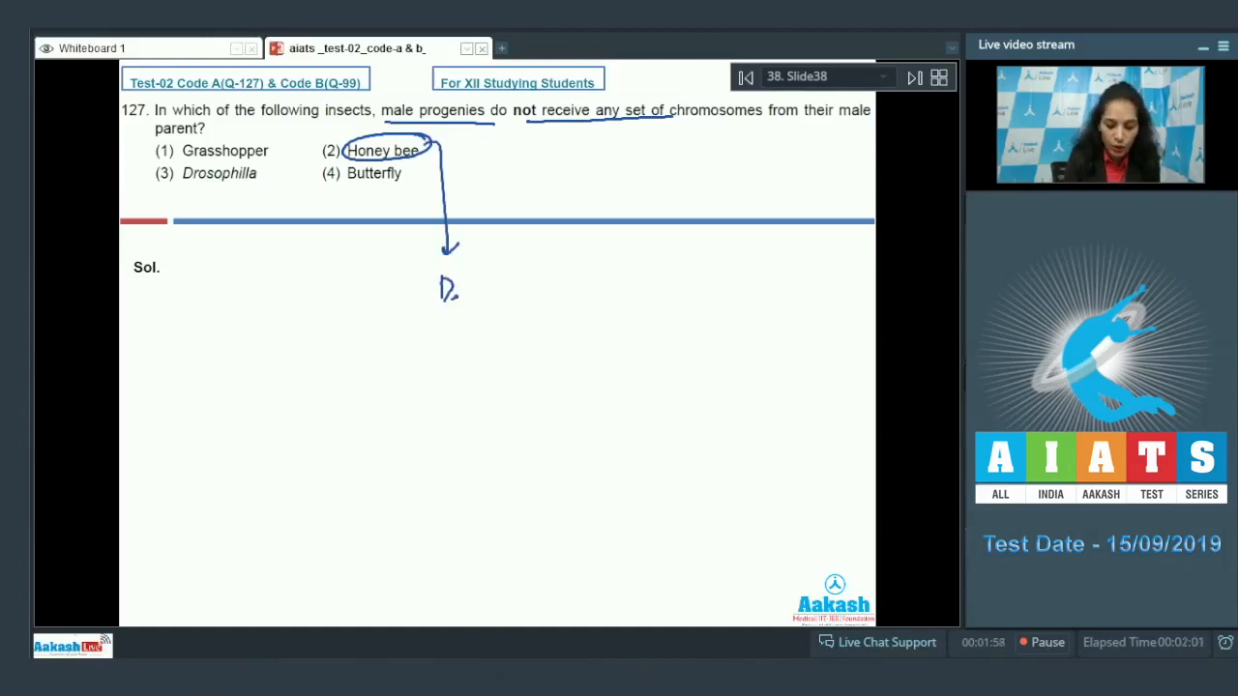
pyautogui.moveTo(441, 290); pyautogui.dragTo(532, 333)
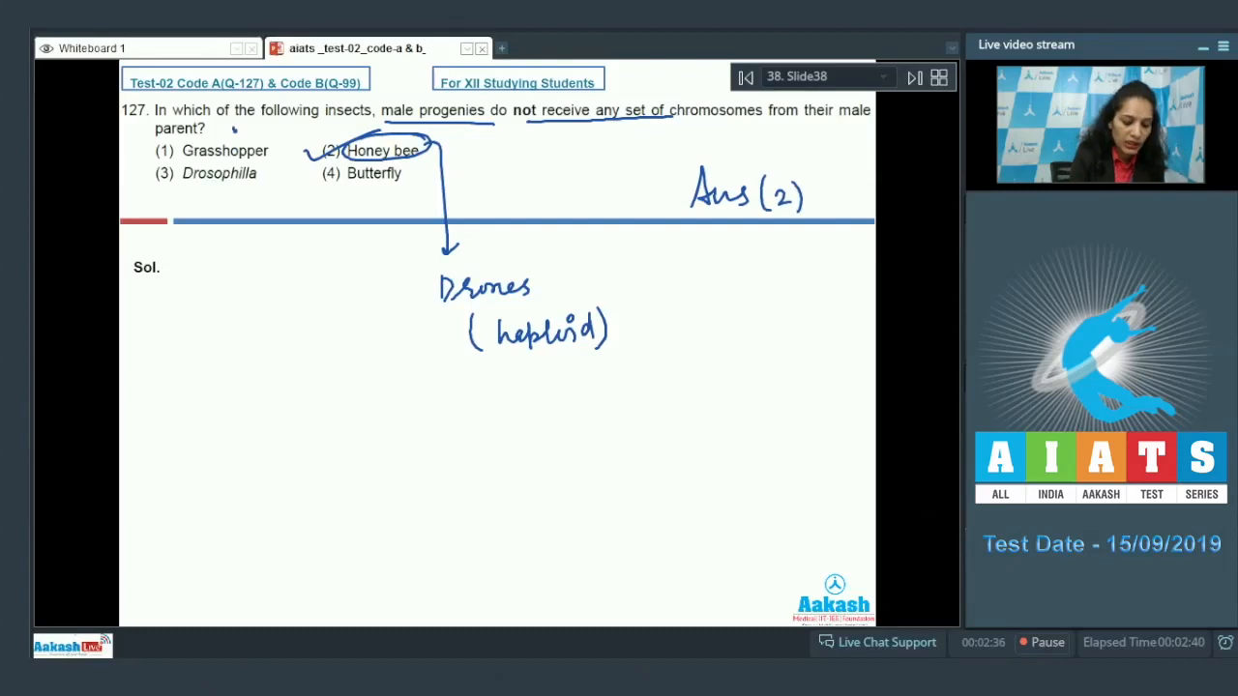
pyautogui.write('XO')
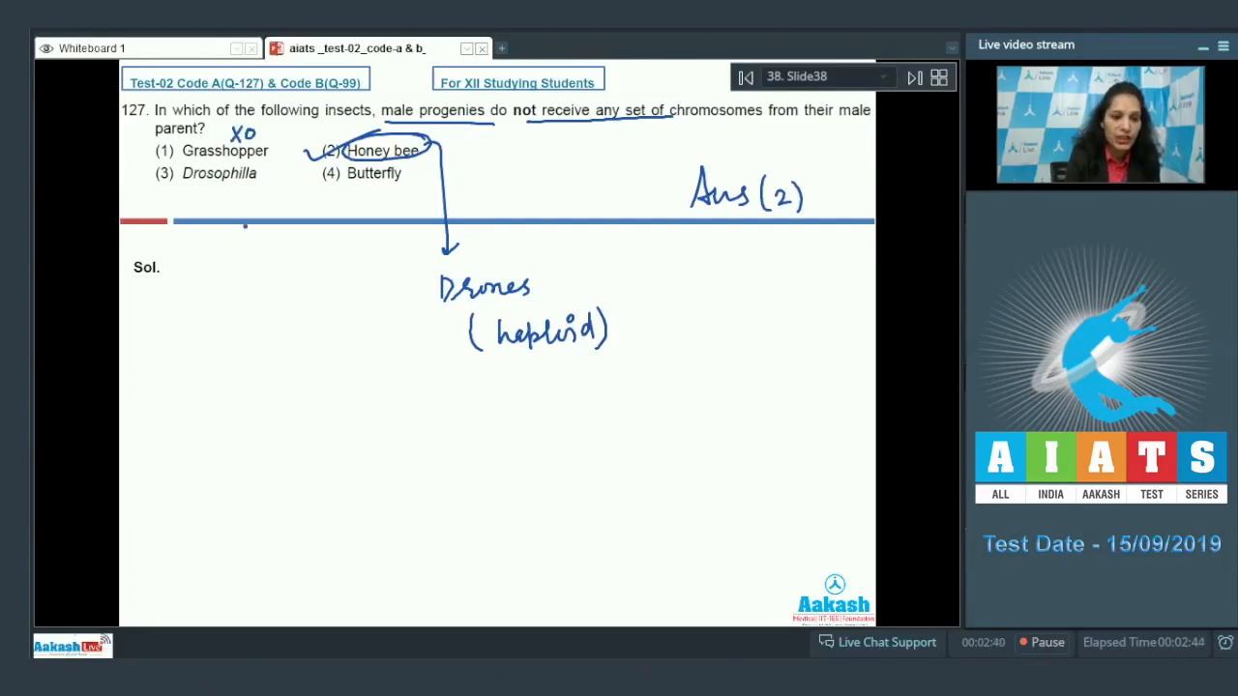
pyautogui.click(223, 198)
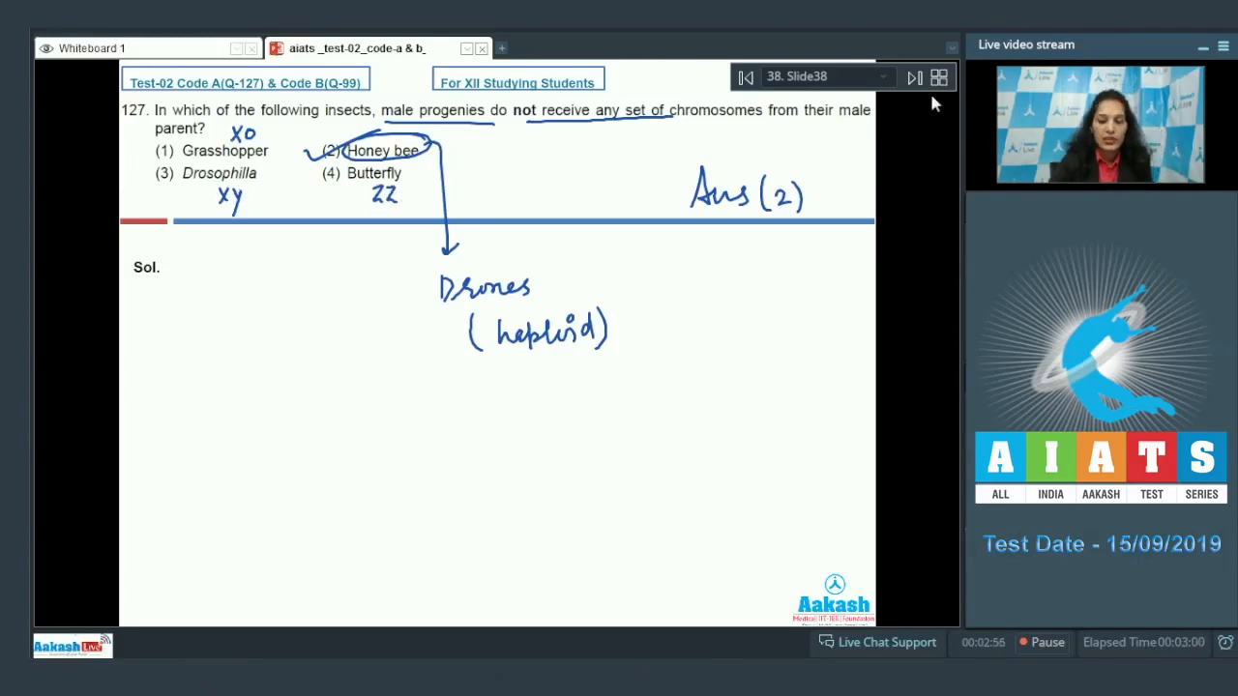
pyautogui.click(913, 77)
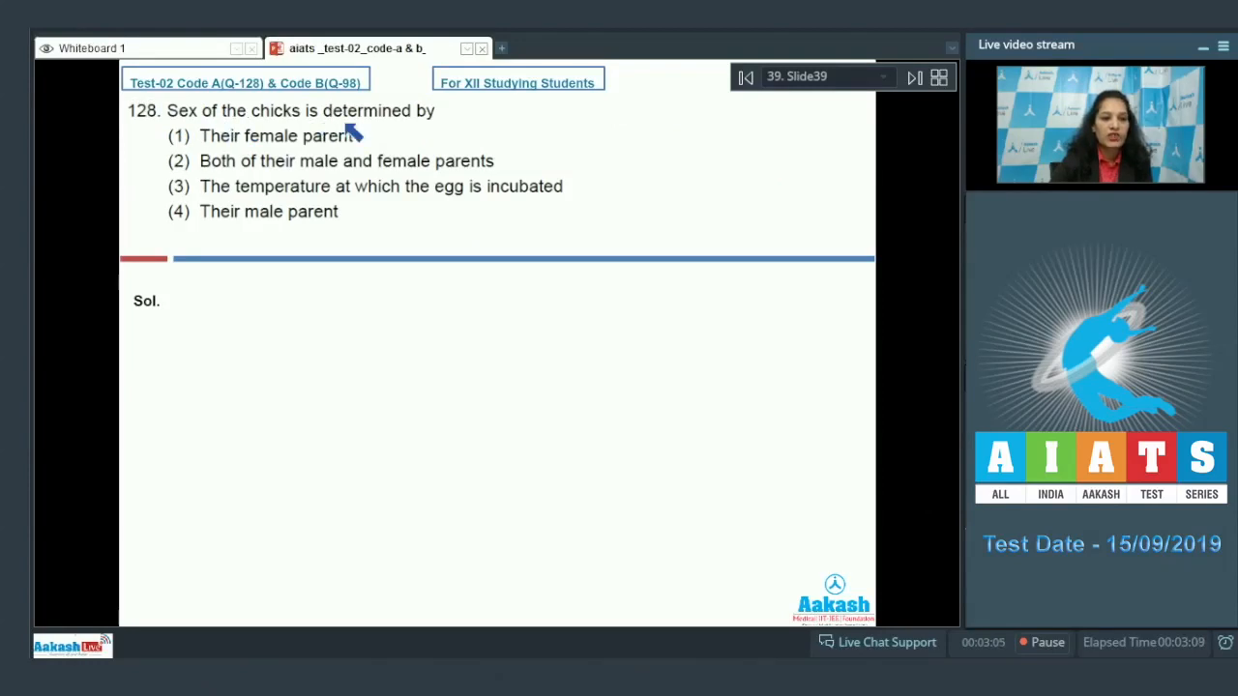
pyautogui.moveTo(325, 178)
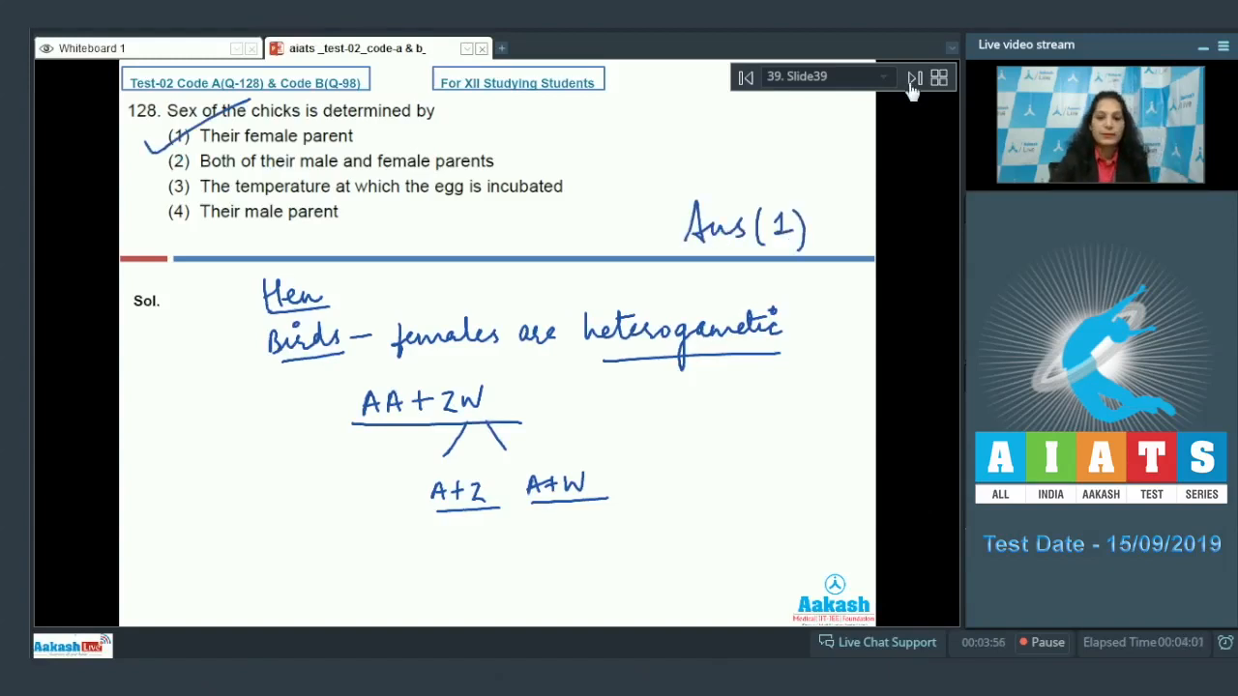
# Step: Finish question 128 with answer (1) and the ZW heterogametic note, then move to question 129
pyautogui.click(913, 77)
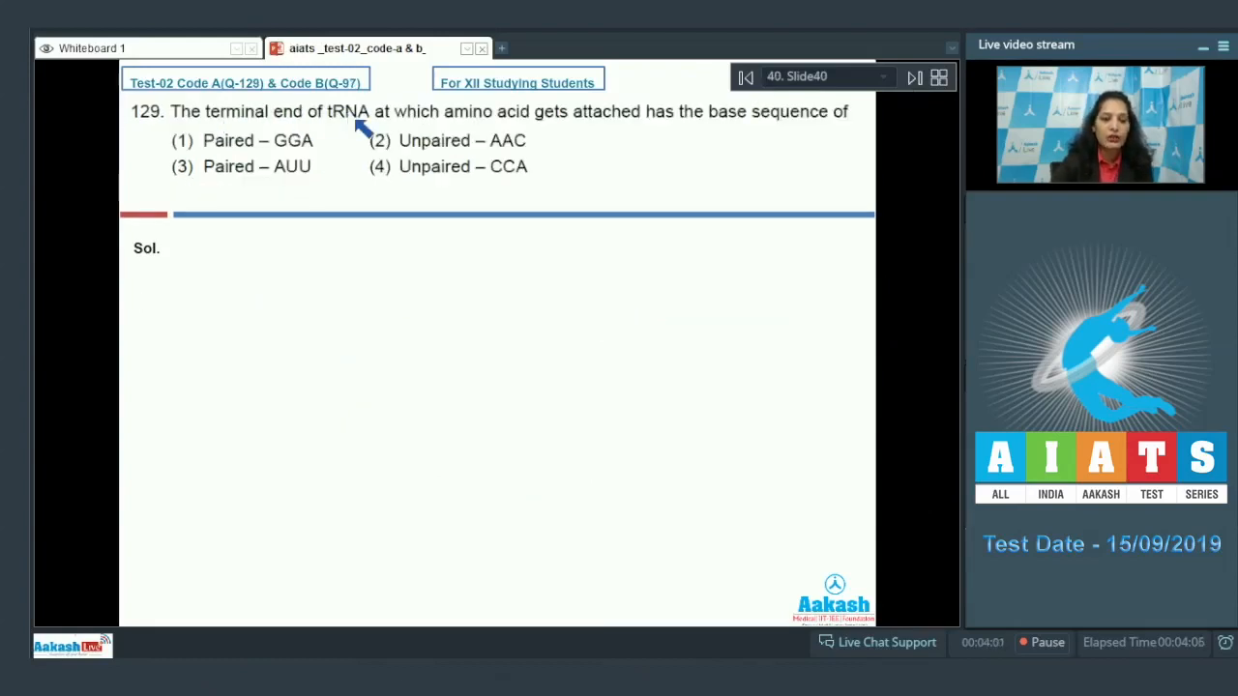
pyautogui.moveTo(694, 128)
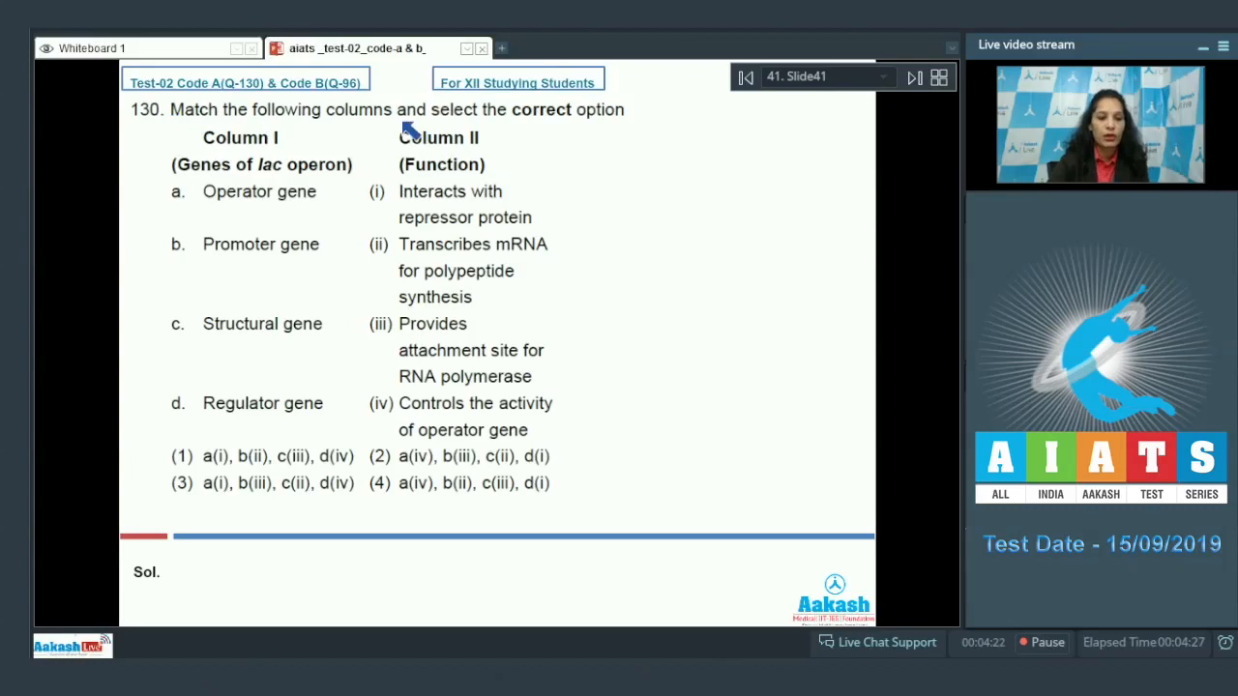
pyautogui.moveTo(76, 178)
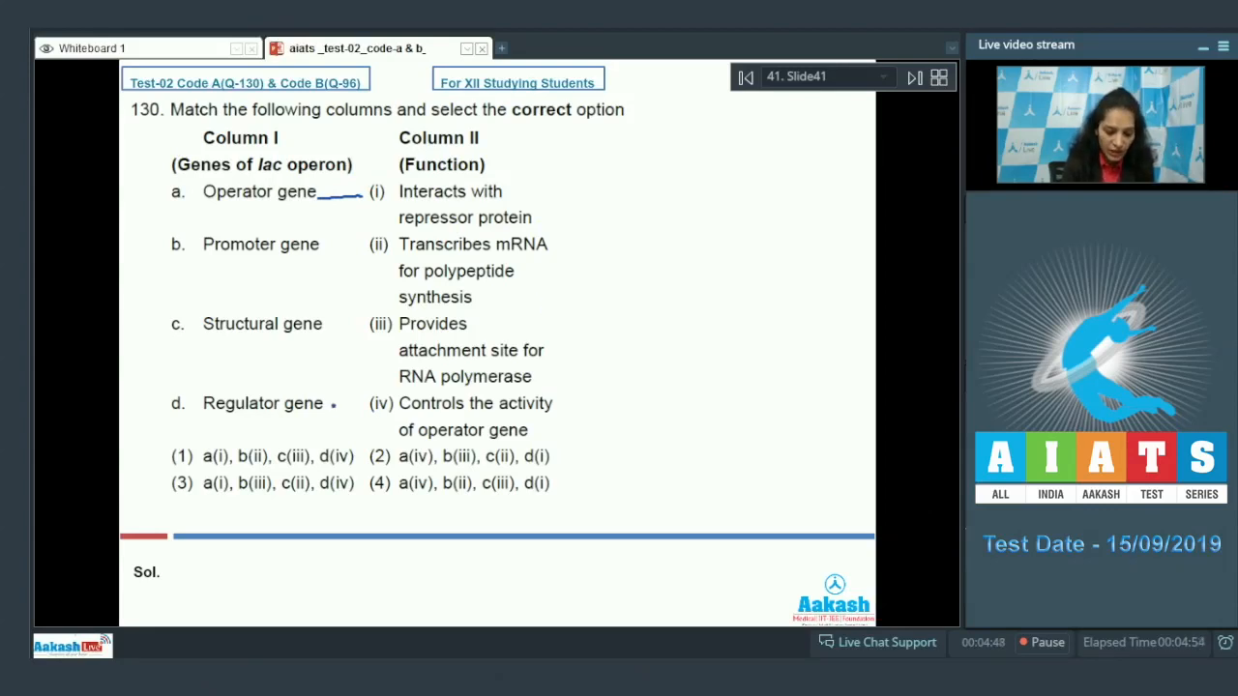
# Step: Draw matching lines linking regulator to (iv), promoter to (iii) and structural gene to (ii)
pyautogui.moveTo(336, 407); pyautogui.dragTo(367, 406)
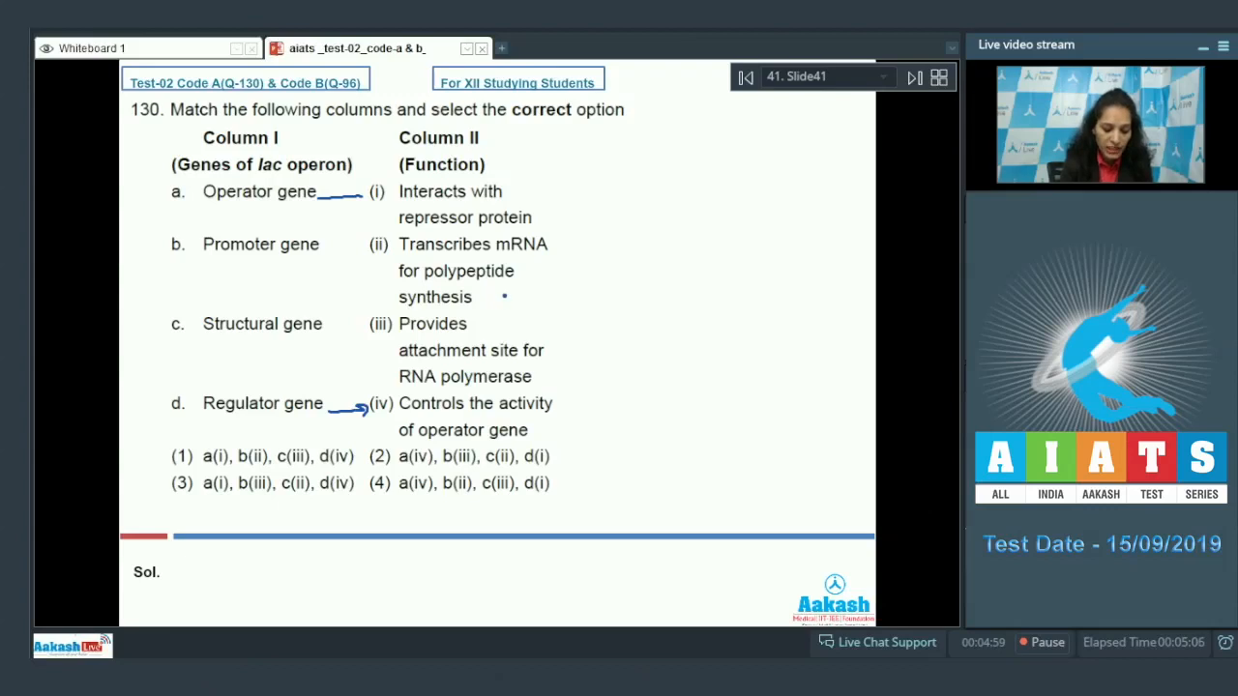
pyautogui.moveTo(319, 251); pyautogui.dragTo(365, 331)
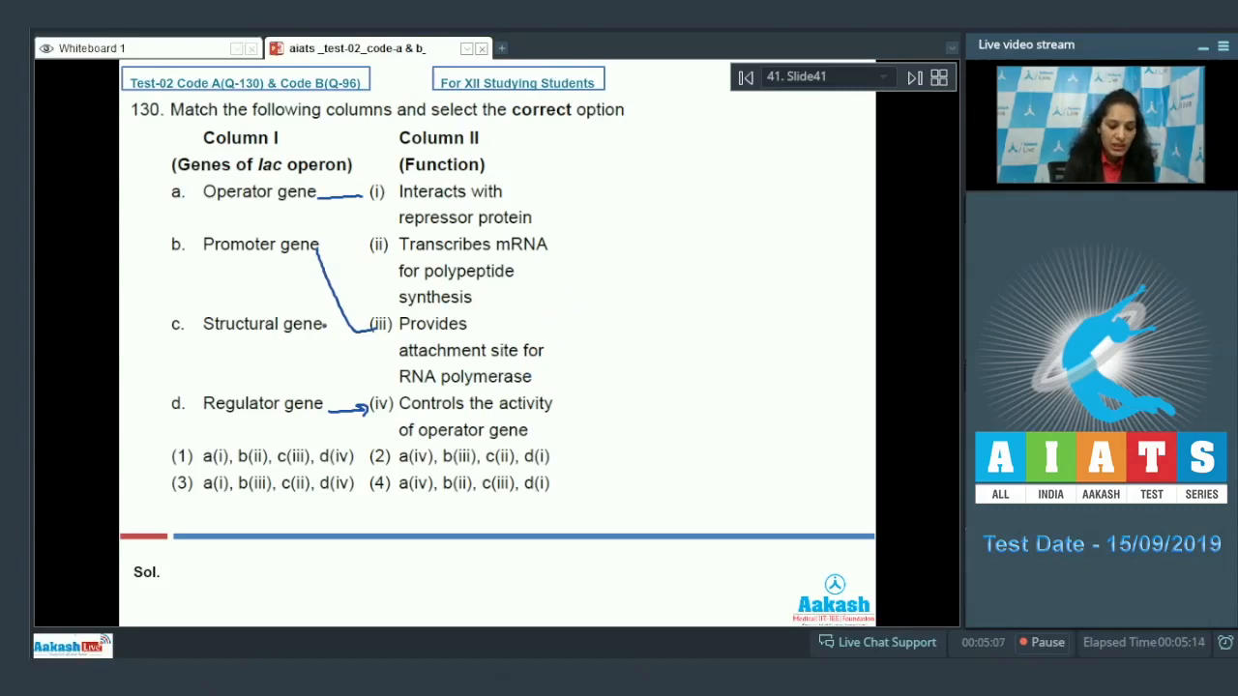
pyautogui.moveTo(329, 327); pyautogui.dragTo(397, 253)
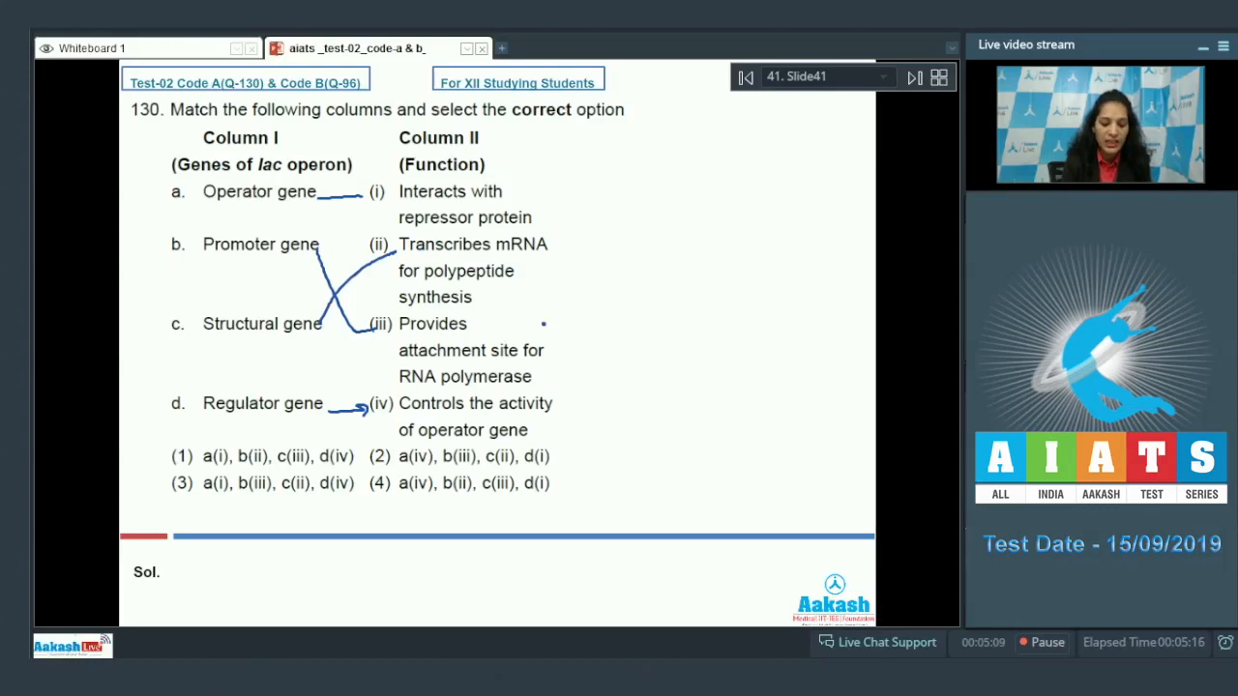